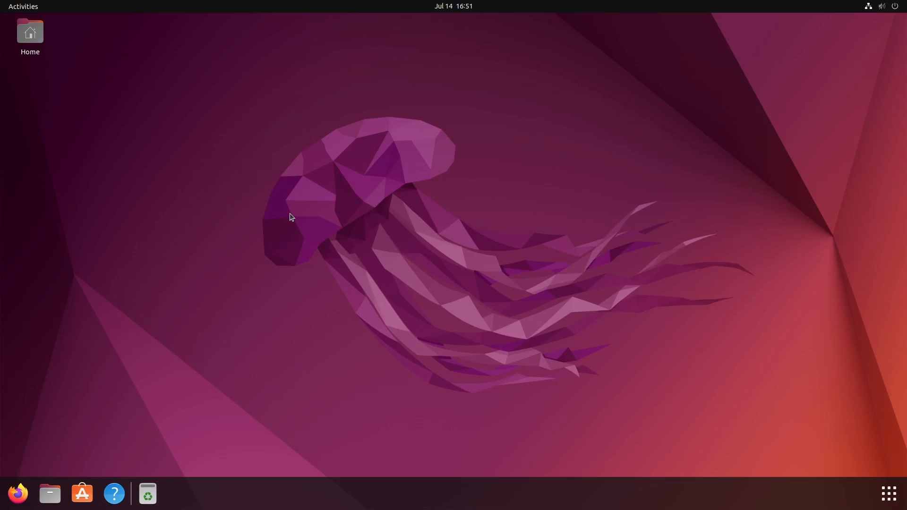
{"action": "mouse_move", "coordinate": [165, 277]}
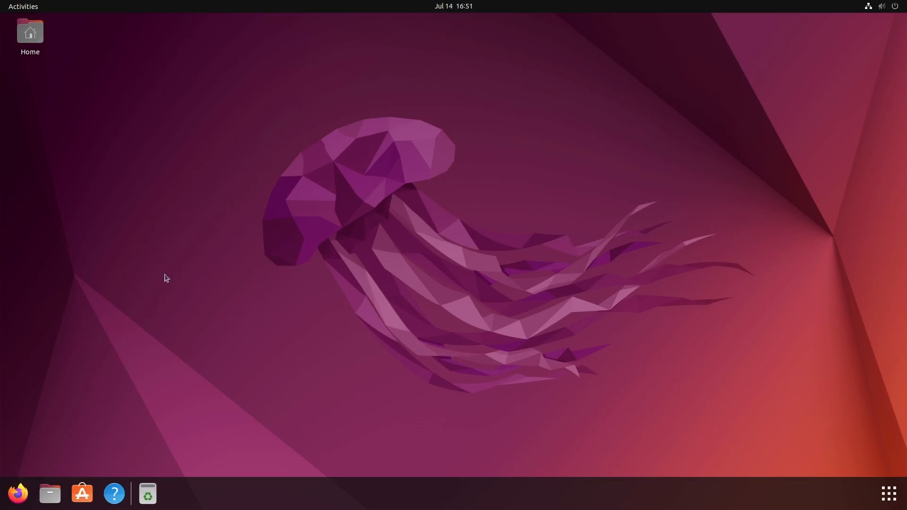
- Search Google for 'windows 10 iso download' in Firefox and go to Microsoft's download result
{"action": "left_click", "coordinate": [18, 493]}
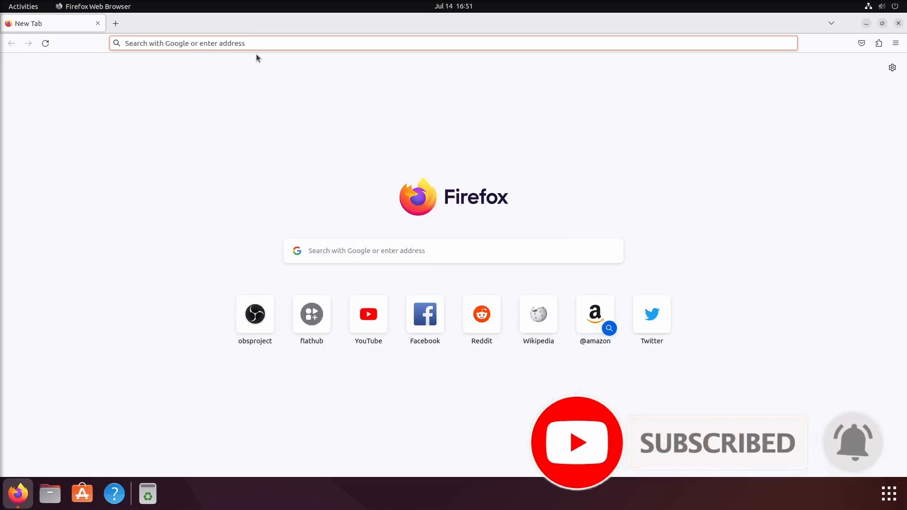
{"action": "type", "text": "download"}
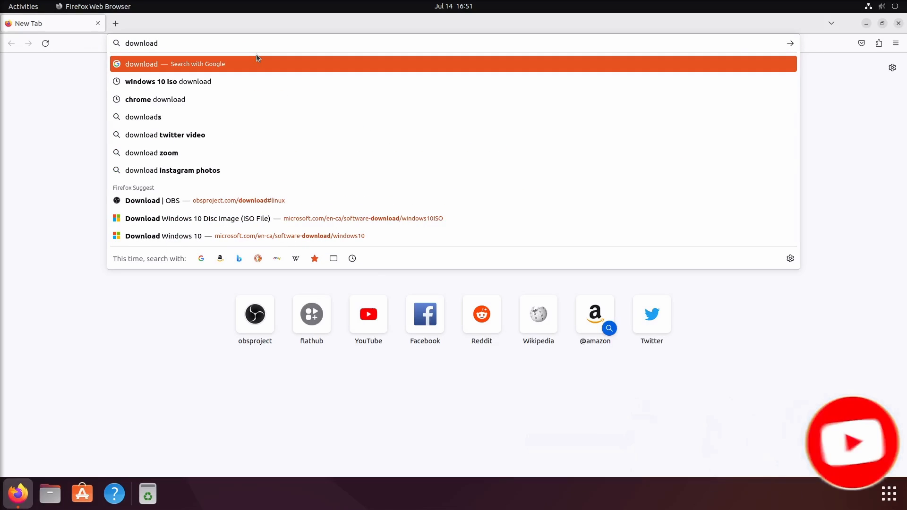
{"action": "left_click", "coordinate": [168, 81]}
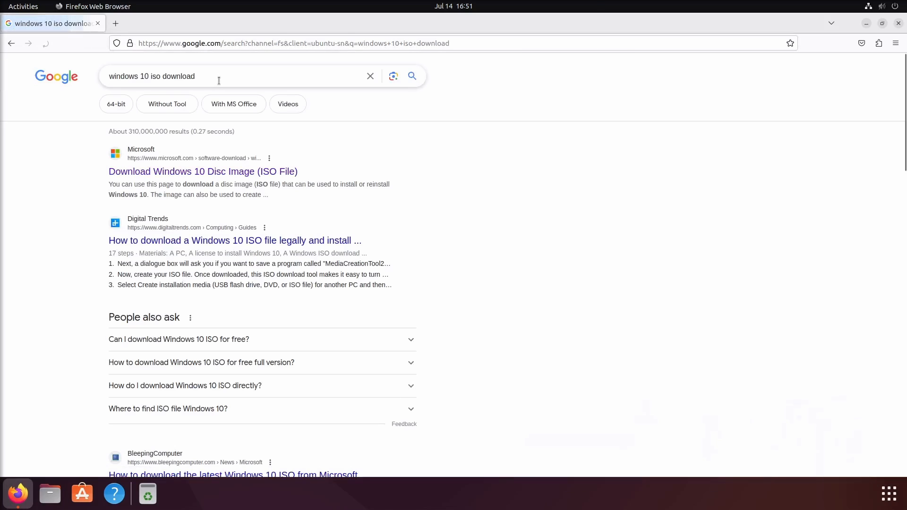
{"action": "left_click", "coordinate": [203, 171]}
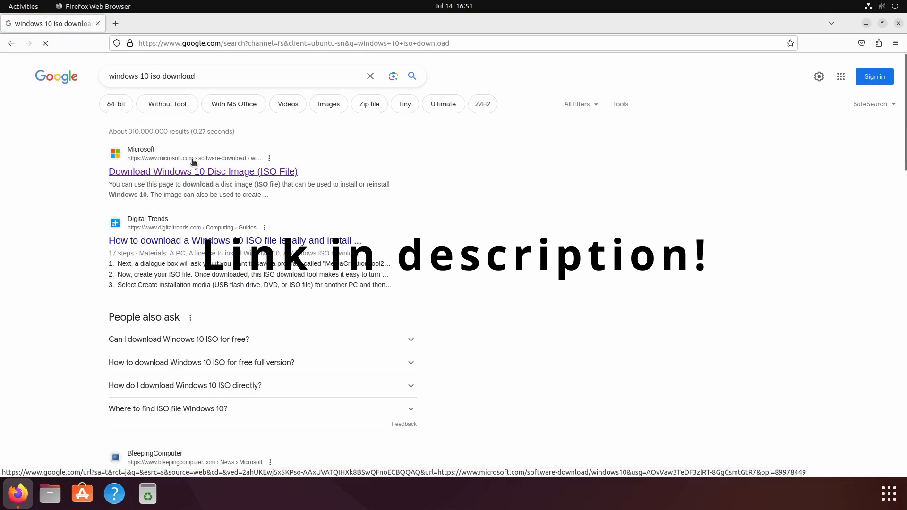
- Choose 'Windows 10 (multi-edition ISO)' in English (United States) and start the 64-bit download
{"action": "left_click", "coordinate": [202, 171]}
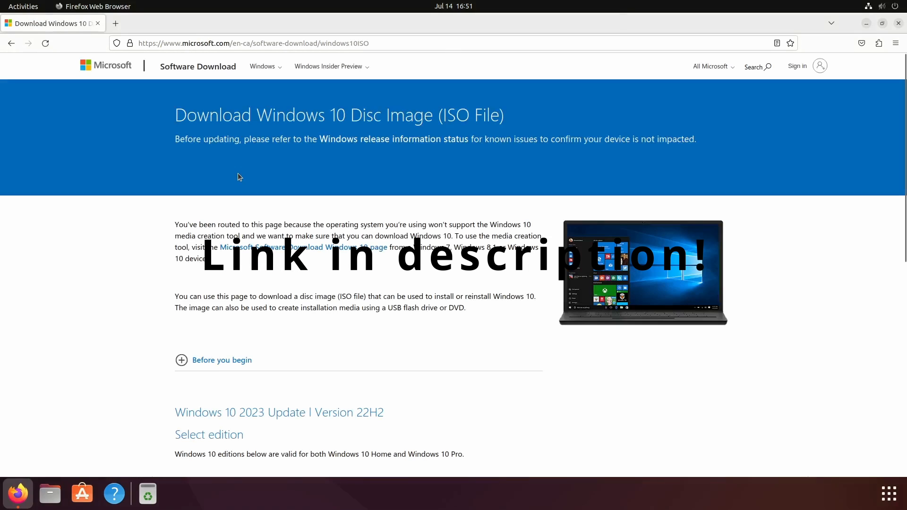
{"action": "left_click", "coordinate": [287, 286]}
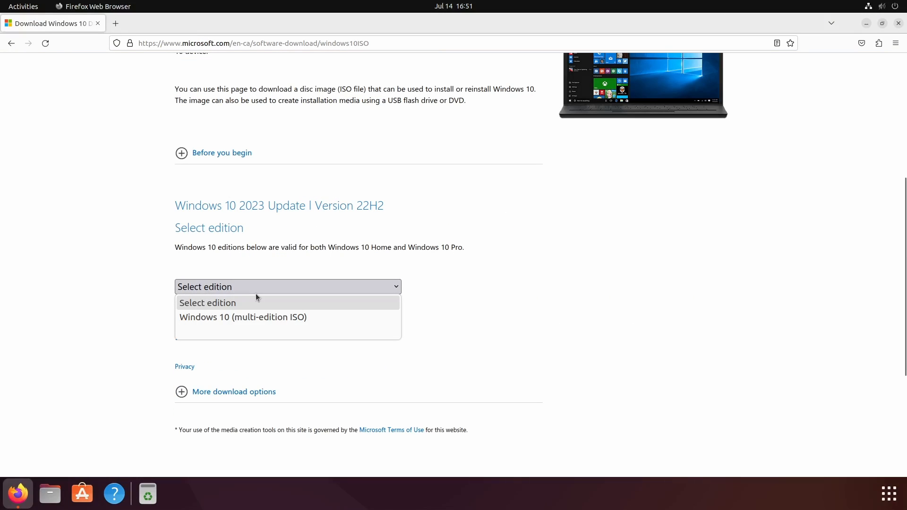
{"action": "left_click", "coordinate": [243, 317]}
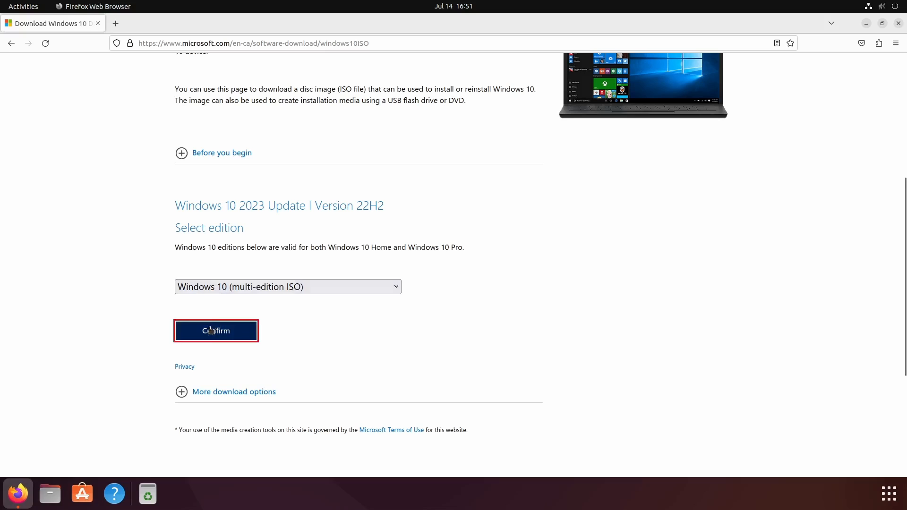
{"action": "left_click", "coordinate": [215, 330]}
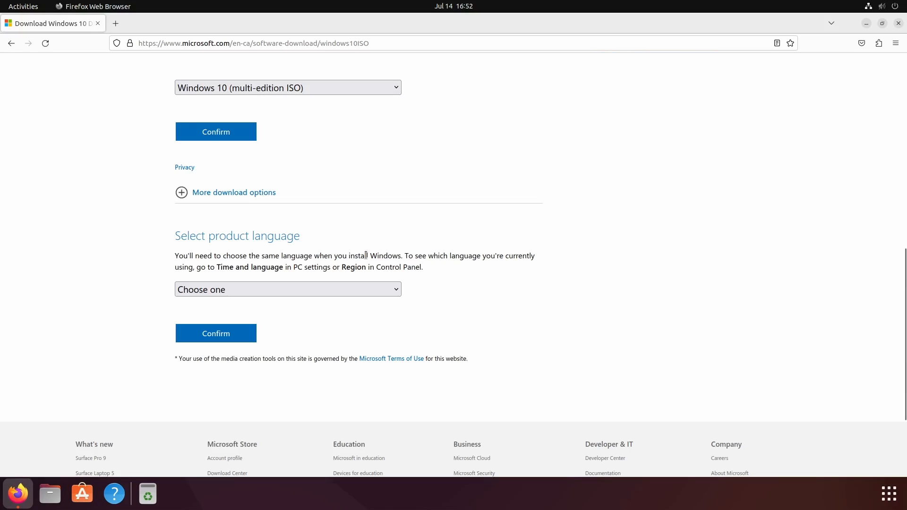
{"action": "left_click", "coordinate": [287, 289]}
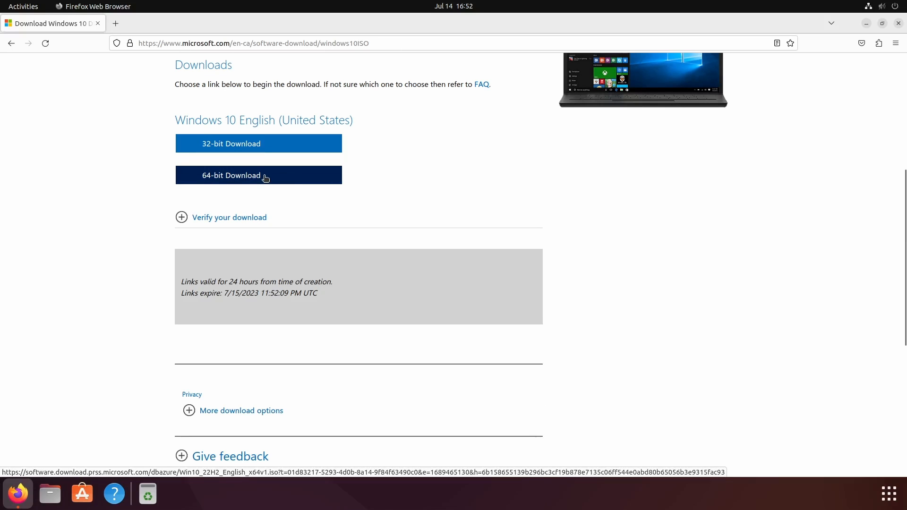
{"action": "left_click", "coordinate": [259, 175]}
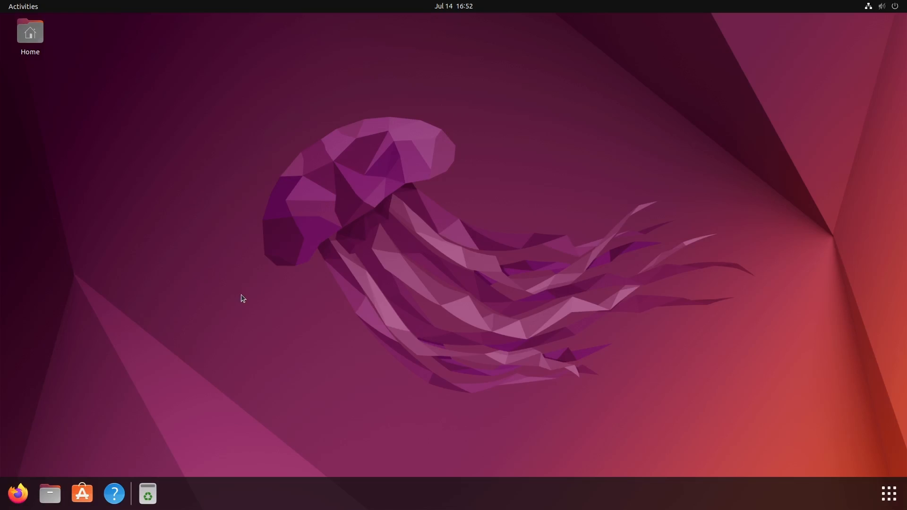
{"action": "mouse_move", "coordinate": [62, 432]}
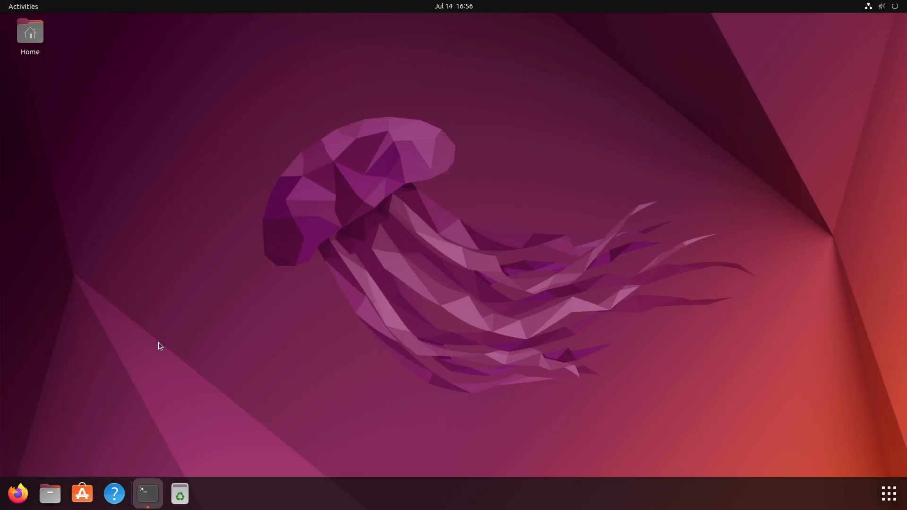
- Run 'sudo apt install exfat-fuse exfatprogs' in Terminal and authorize it with the password
{"action": "left_click", "coordinate": [148, 493]}
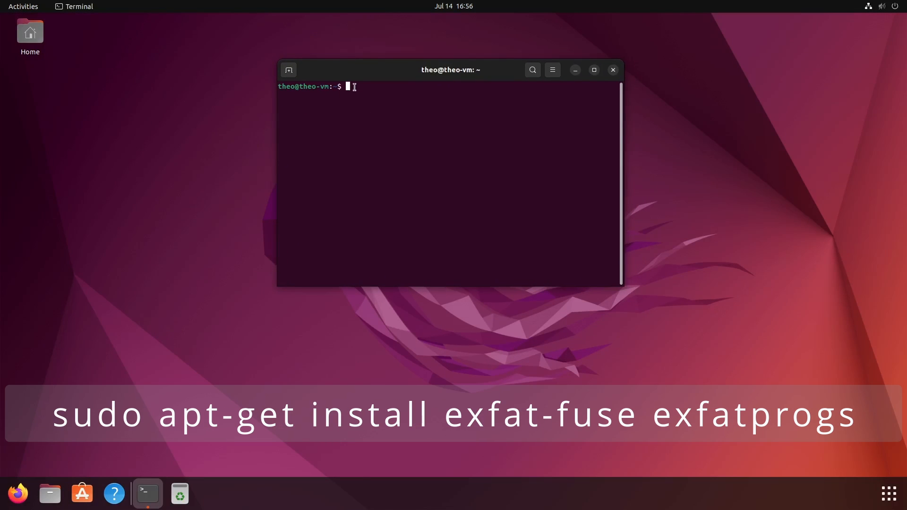
{"action": "type", "text": "sudo apt install exfat-fuse exfatprogs"}
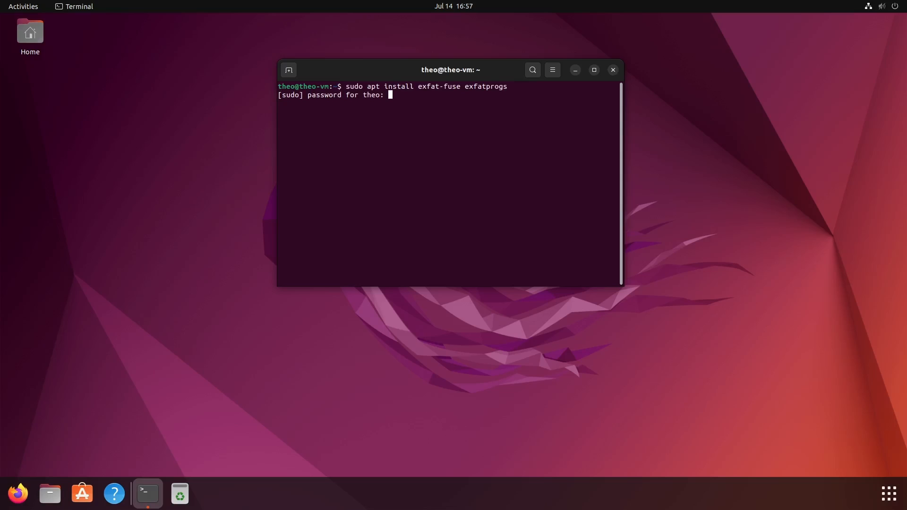
{"action": "key", "text": "Return"}
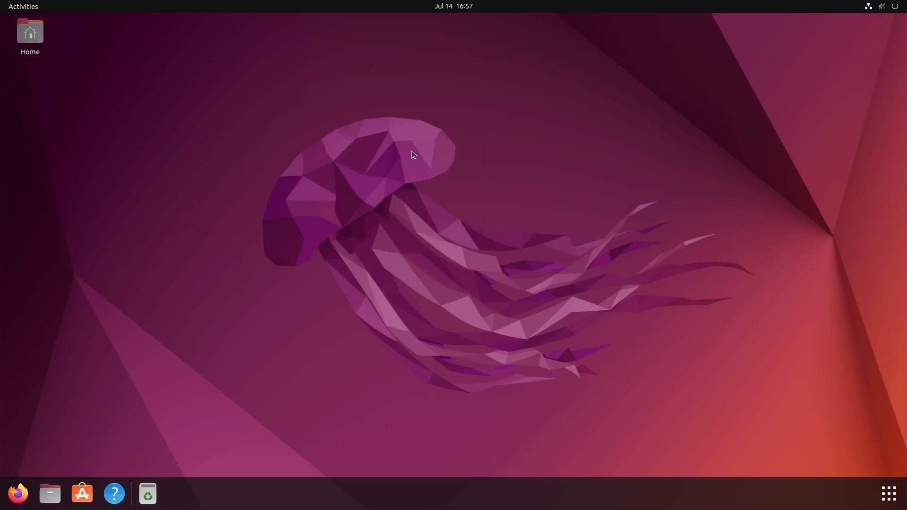
- Launch Disks and bring up Format Disk for the 8.1 GB drive with quick erase and MBR/DOS
{"action": "type", "text": "disk"}
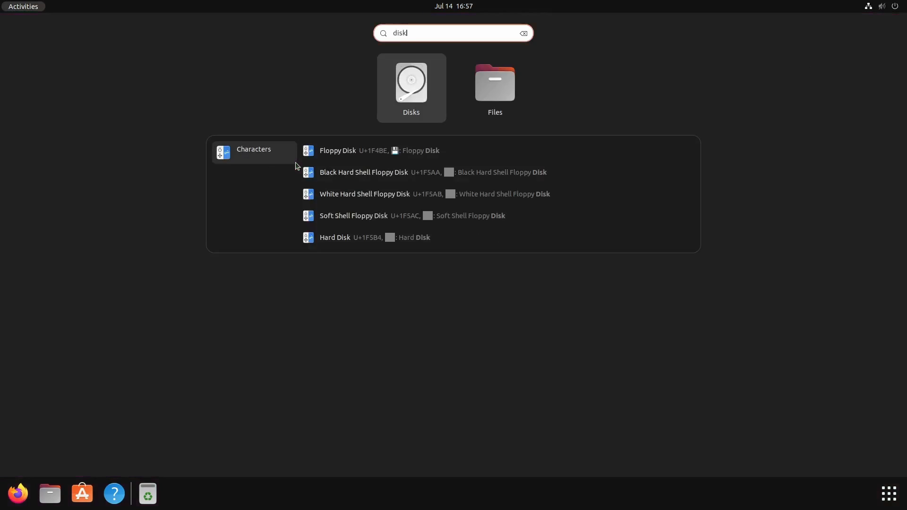
{"action": "left_click", "coordinate": [410, 86]}
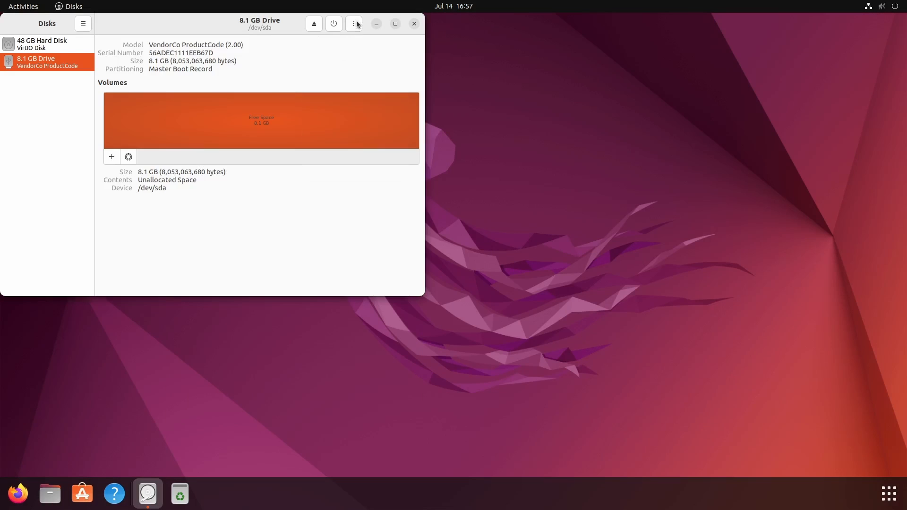
{"action": "left_click", "coordinate": [353, 24]}
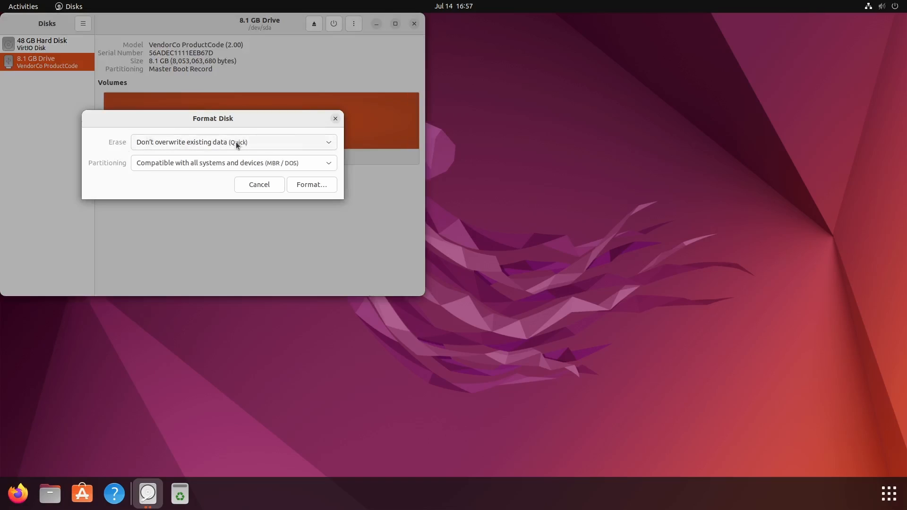
{"action": "mouse_move", "coordinate": [292, 148]}
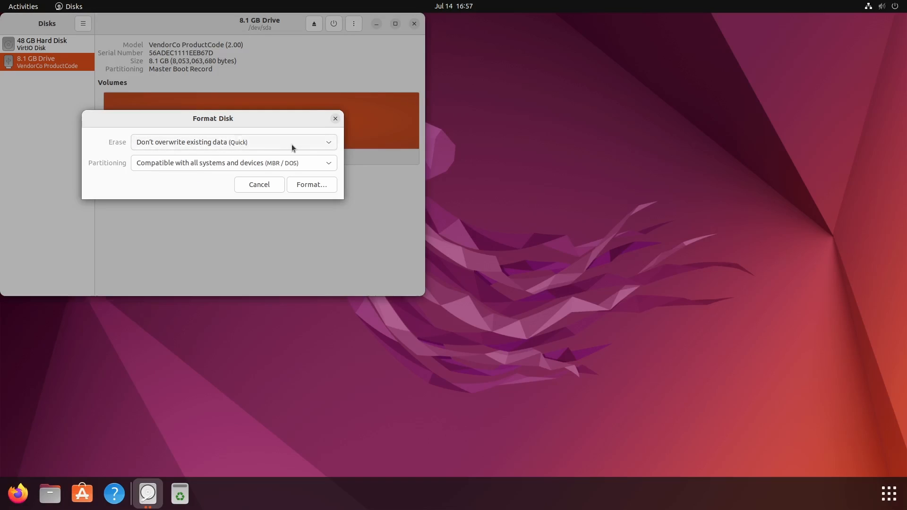
{"action": "mouse_move", "coordinate": [263, 150]}
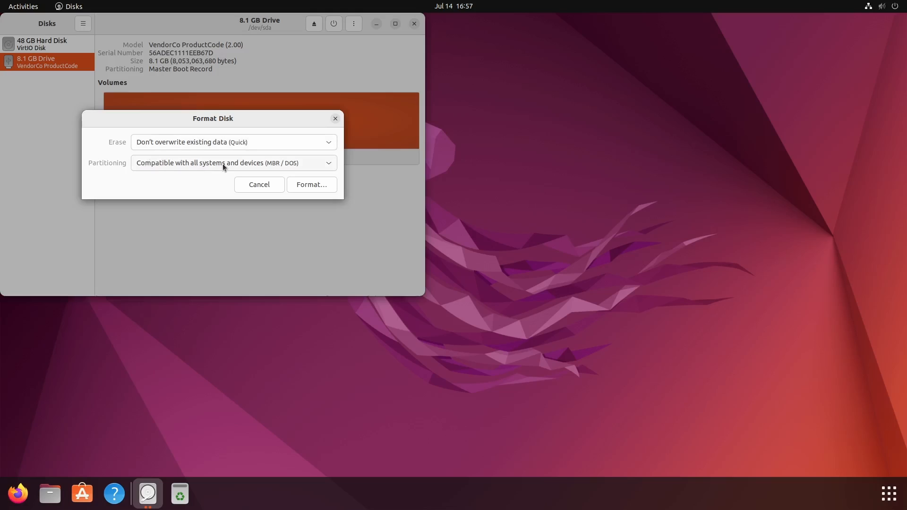
{"action": "mouse_move", "coordinate": [305, 161]}
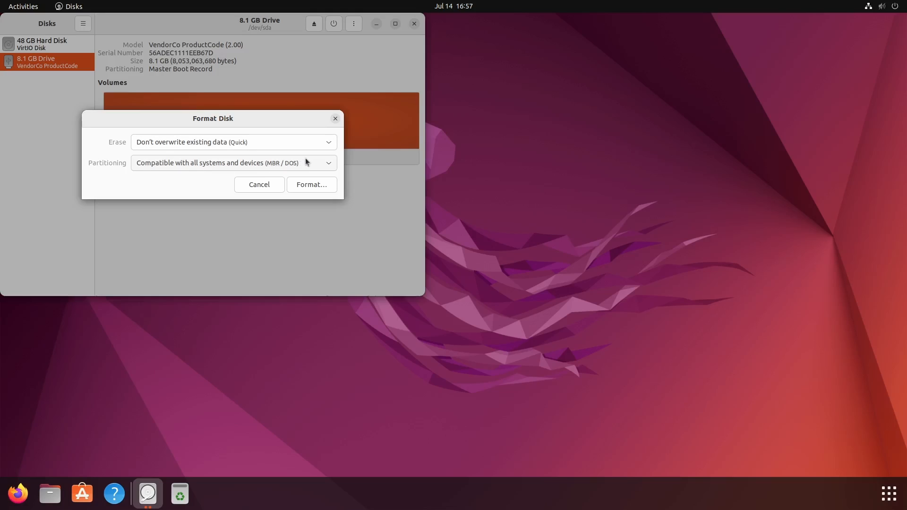
- Format the 8.1 GB drive, confirming the erase, leaving 8.1 GB of unallocated space
{"action": "left_click", "coordinate": [311, 184]}
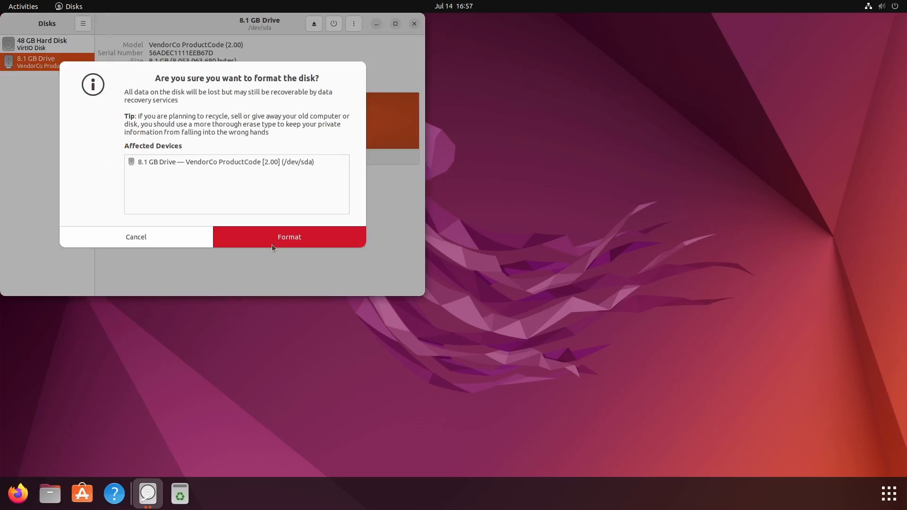
{"action": "left_click", "coordinate": [289, 236]}
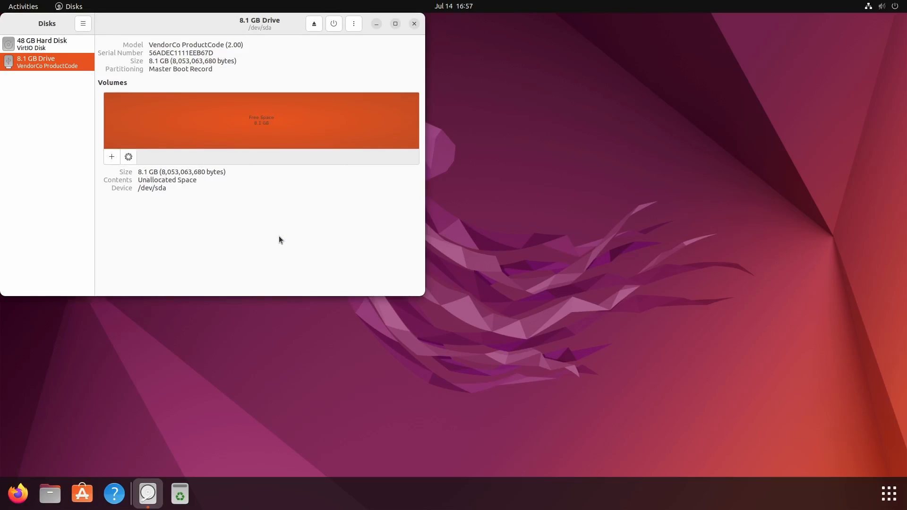
{"action": "mouse_move", "coordinate": [185, 142]}
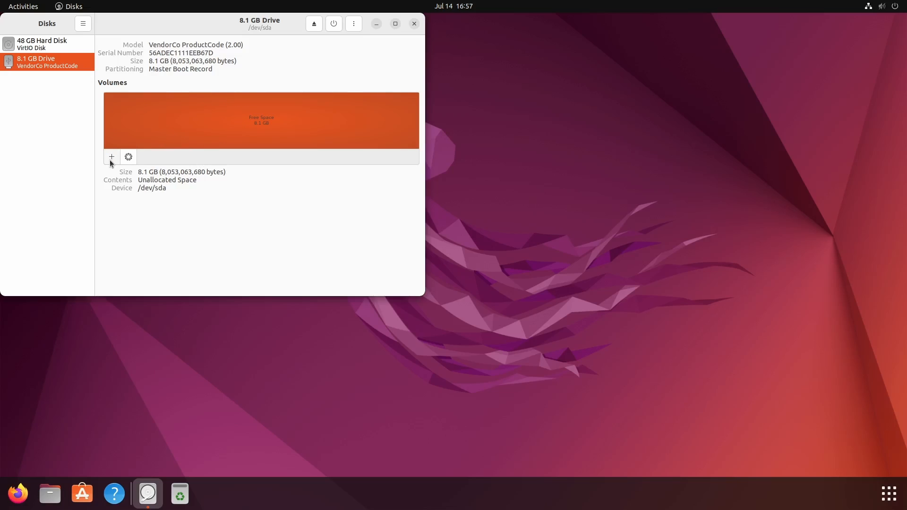
- Add a full-size partition named 'Usb' and choose the Other filesystem type
{"action": "left_click", "coordinate": [111, 157]}
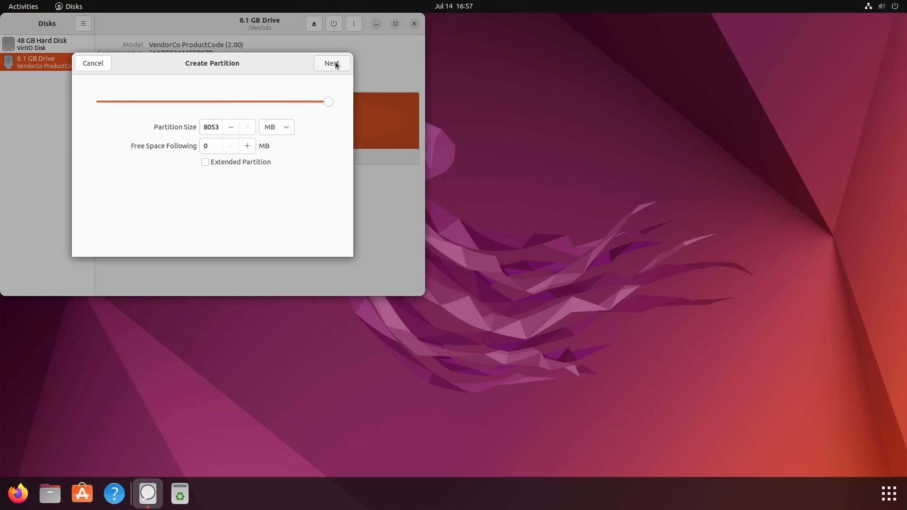
{"action": "left_click", "coordinate": [331, 64]}
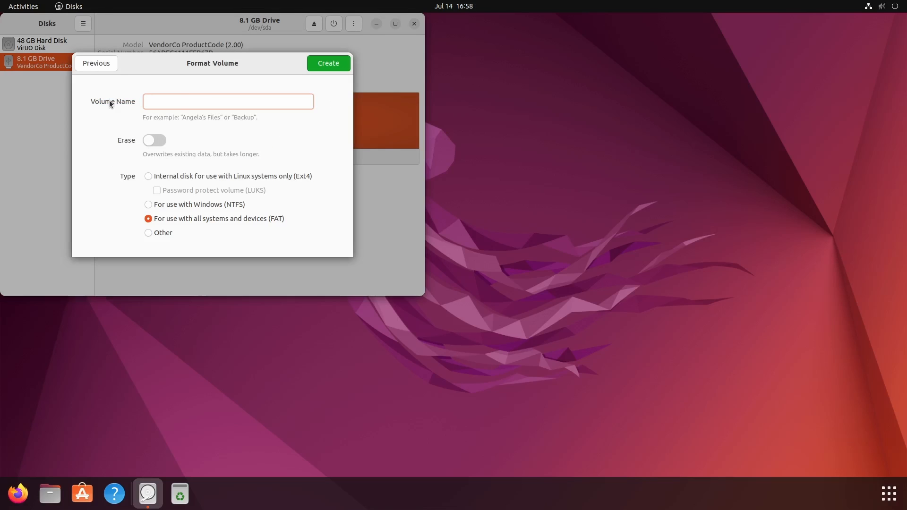
{"action": "type", "text": "Usb"}
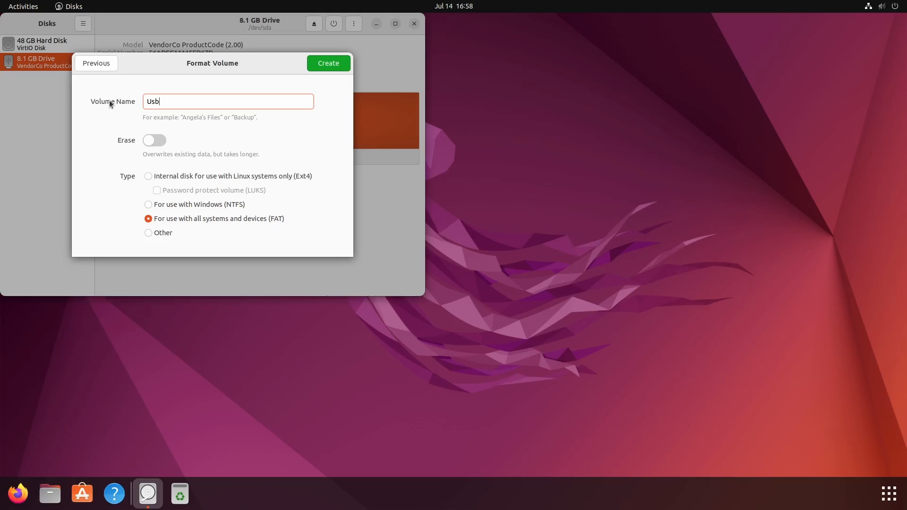
{"action": "mouse_move", "coordinate": [162, 235]}
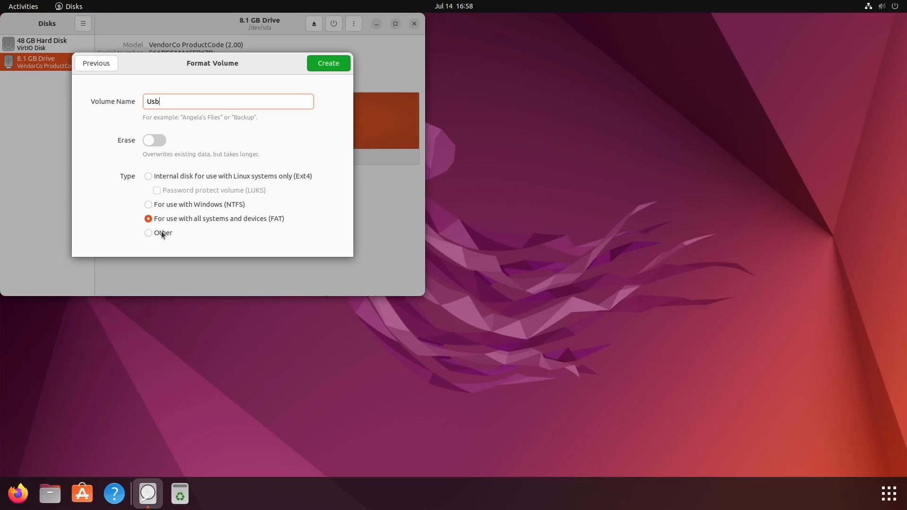
{"action": "left_click", "coordinate": [148, 233]}
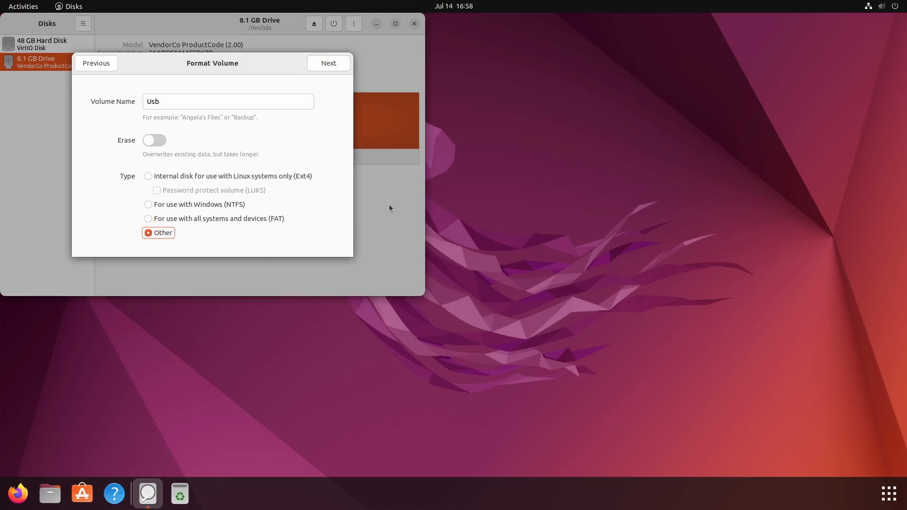
{"action": "mouse_move", "coordinate": [282, 205]}
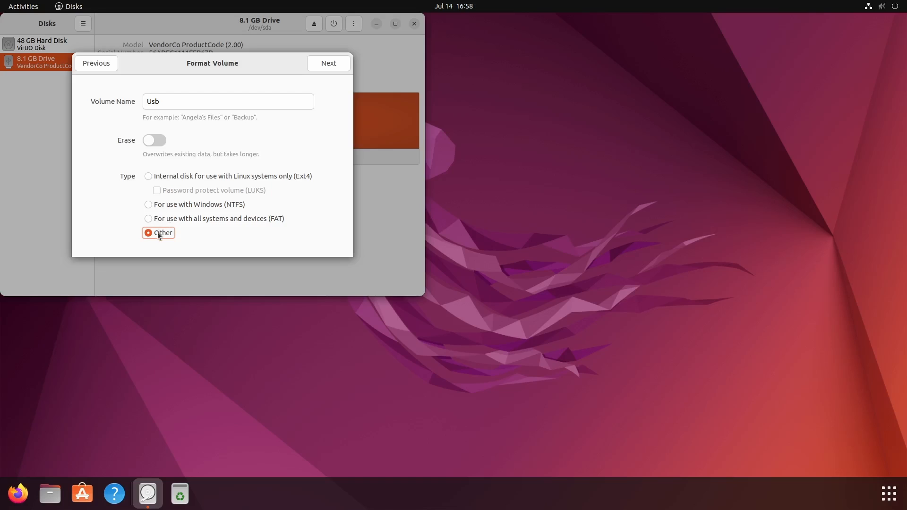
- Create the Usb partition as exFAT spanning the whole 8.1 GB drive
{"action": "left_click", "coordinate": [327, 63]}
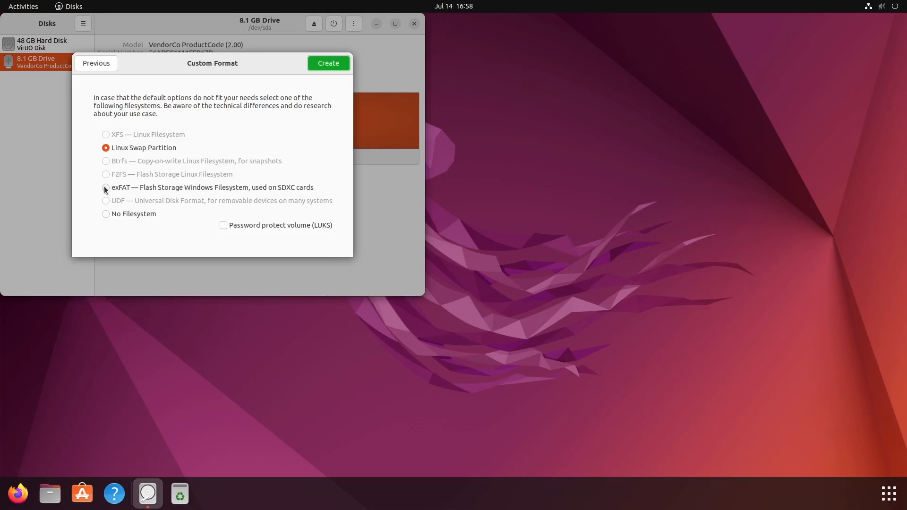
{"action": "left_click", "coordinate": [106, 187]}
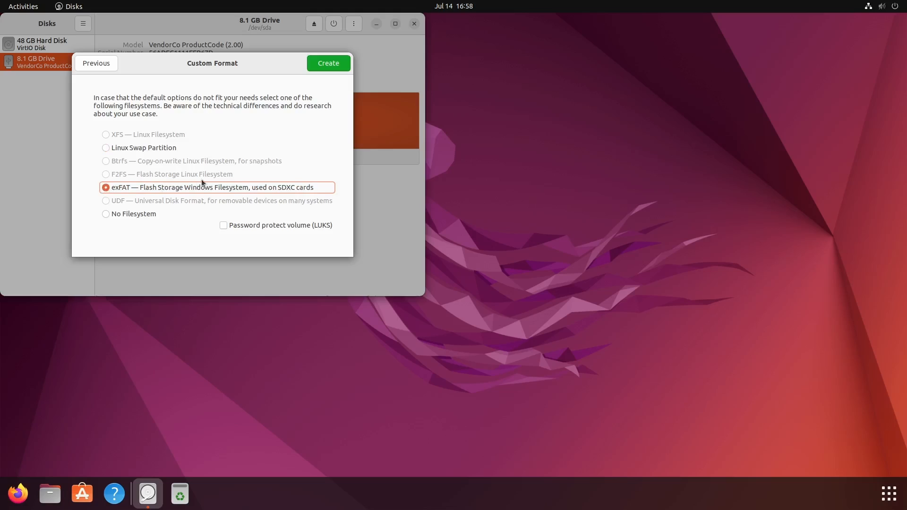
{"action": "left_click", "coordinate": [327, 64]}
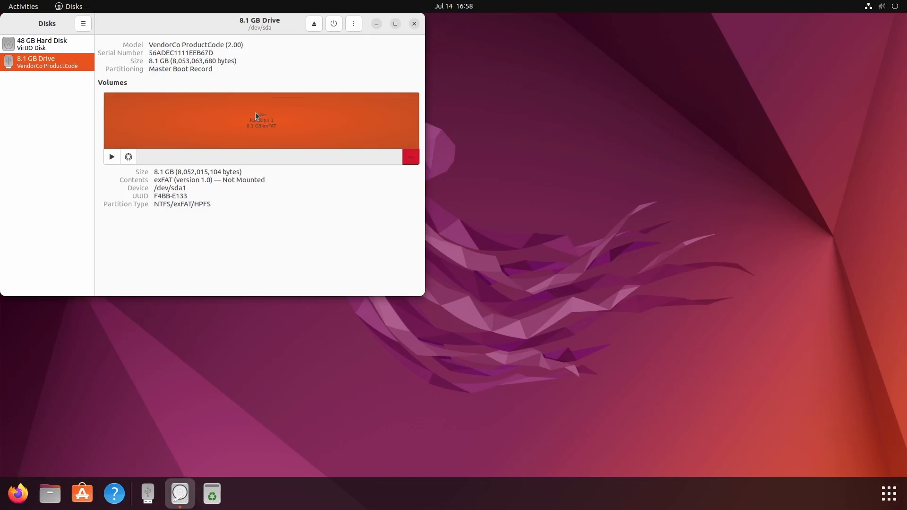
{"action": "mouse_move", "coordinate": [148, 493]}
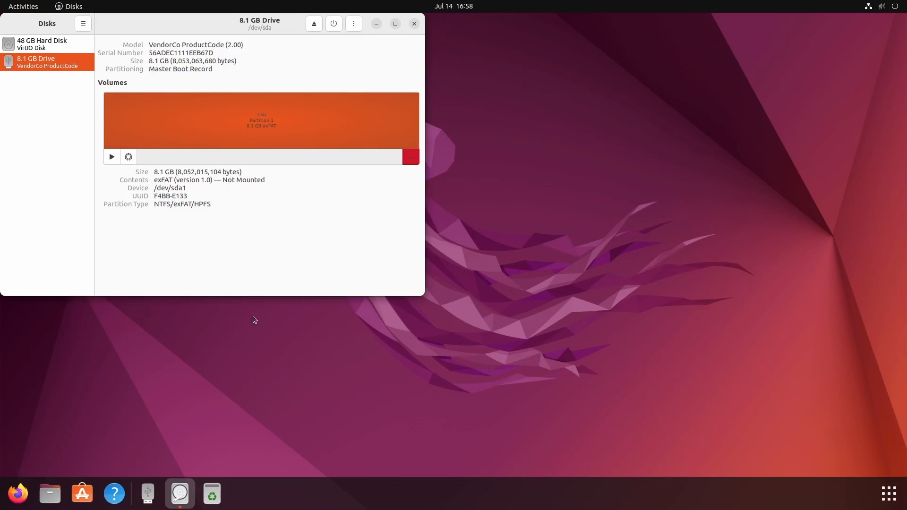
- Quit GNOME Disks, returning to the Ubuntu desktop
{"action": "left_click", "coordinate": [414, 23]}
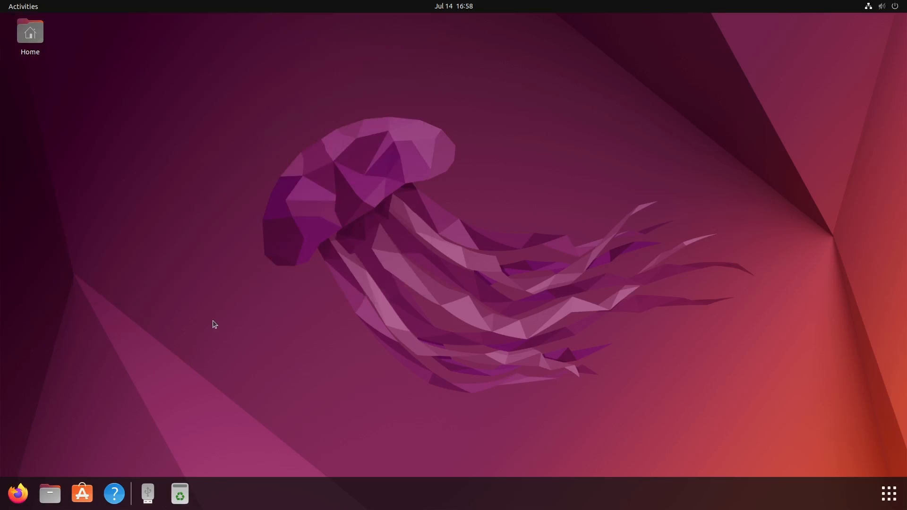
{"action": "mouse_move", "coordinate": [119, 380]}
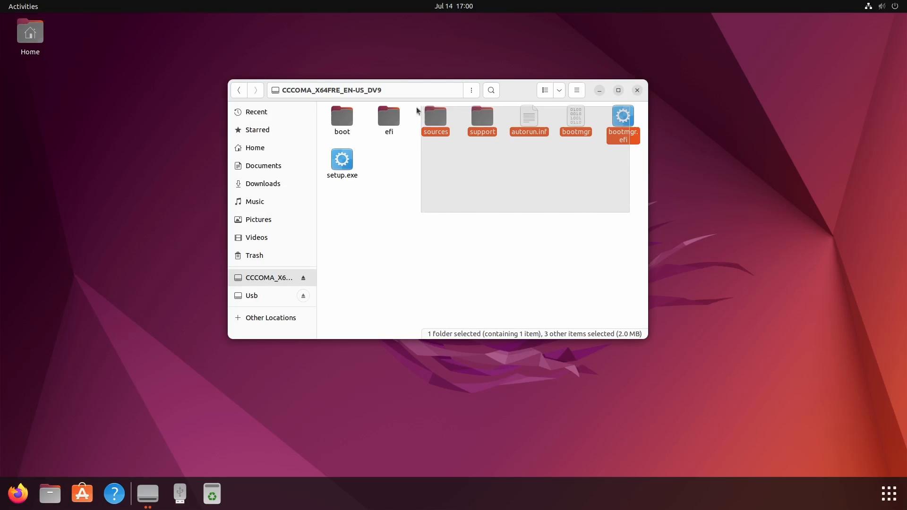
- Select all items in the mounted CCCOMA_X64FRE_EN-US_DV9 image with Ctrl+A
{"action": "key", "text": "ctrl+a"}
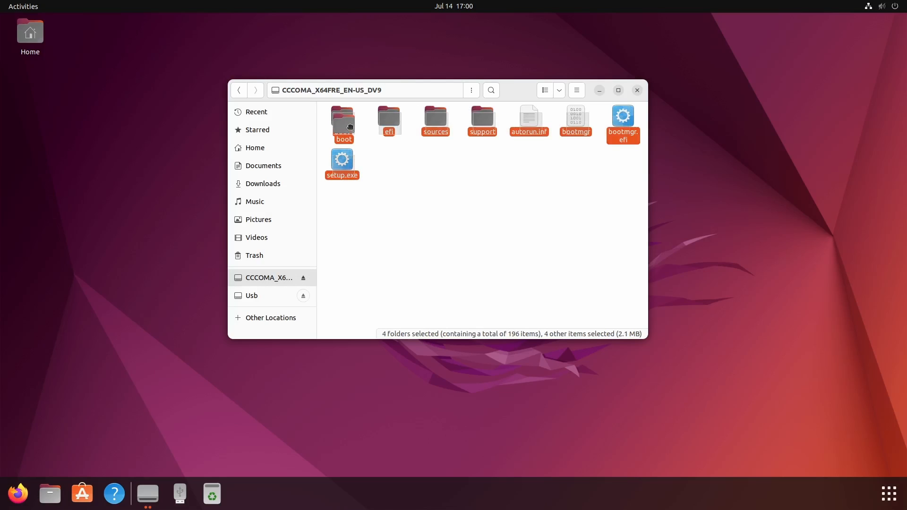